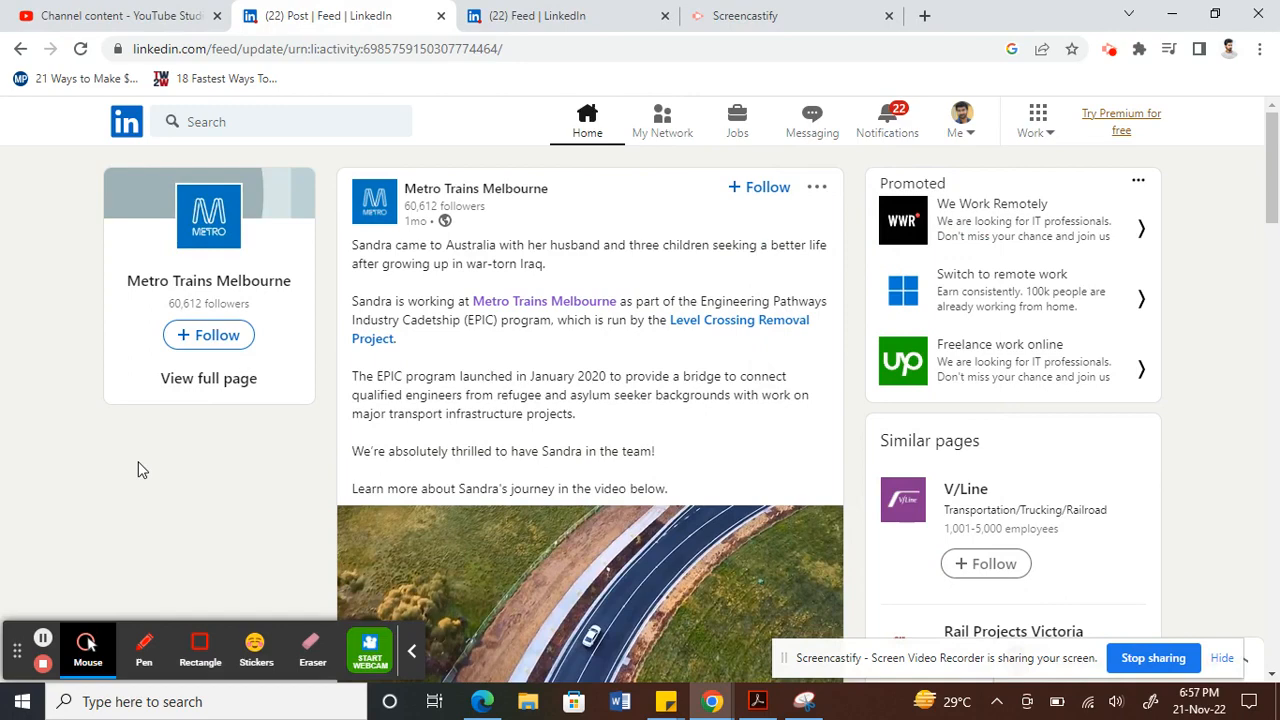
mouse_move(288, 408)
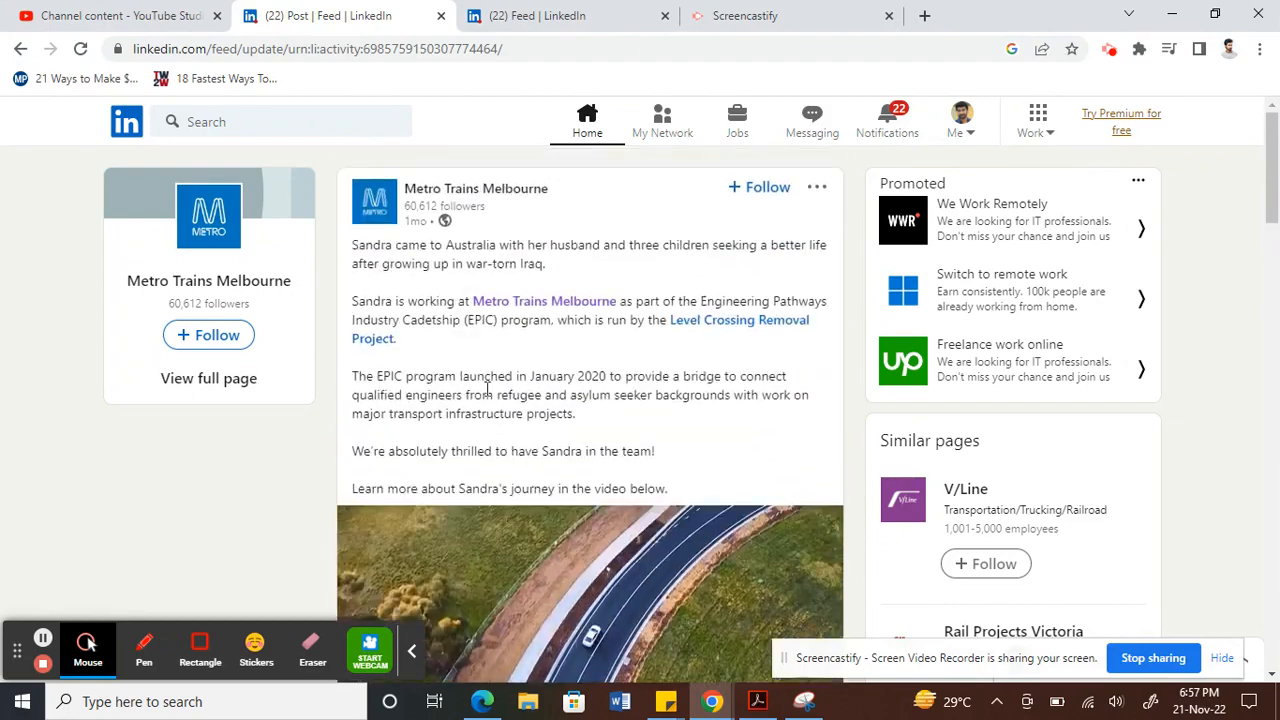
Bring up the Metro Trains Melbourne post's options menu to reach 'Copy link to post'
scroll(down, 3)
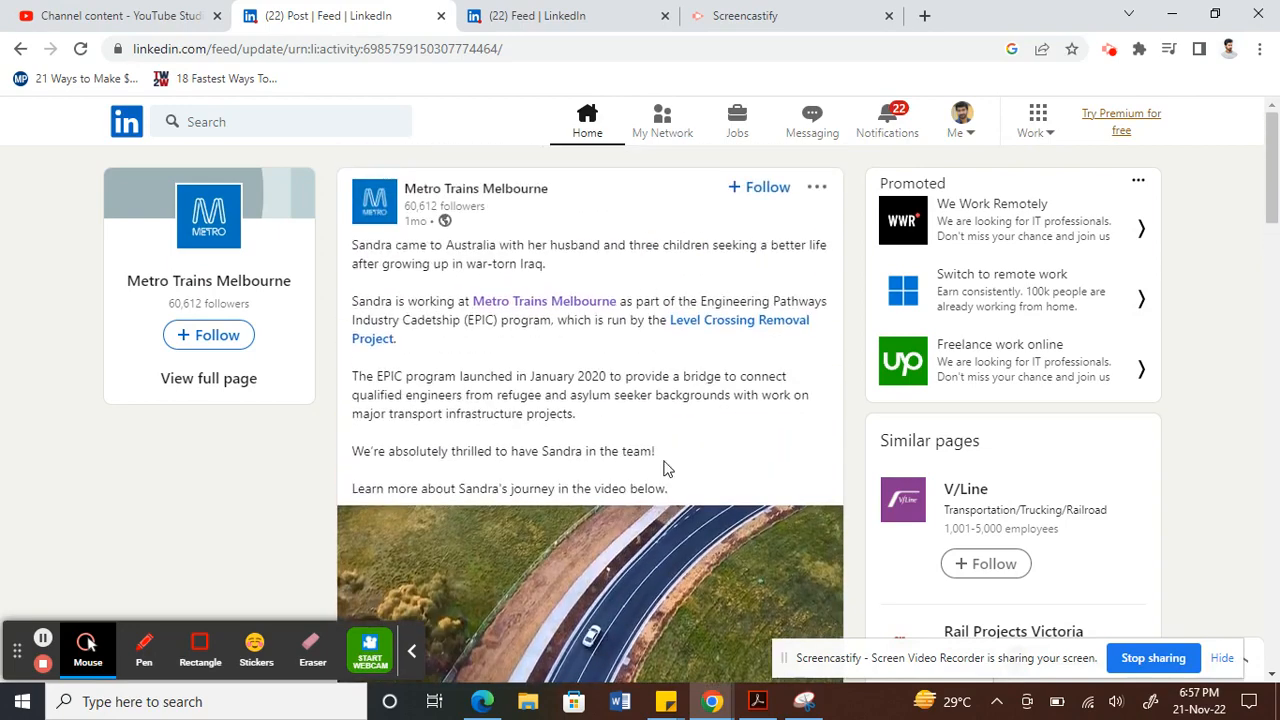
mouse_move(816, 188)
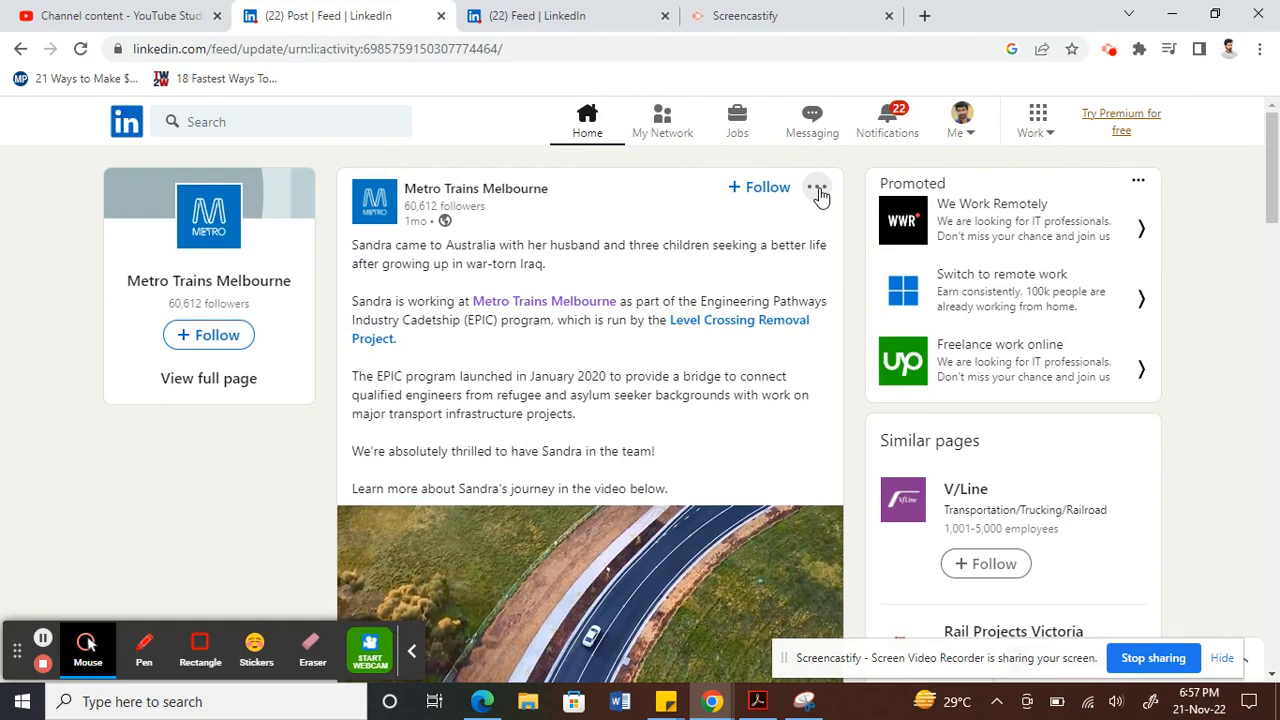
click(818, 188)
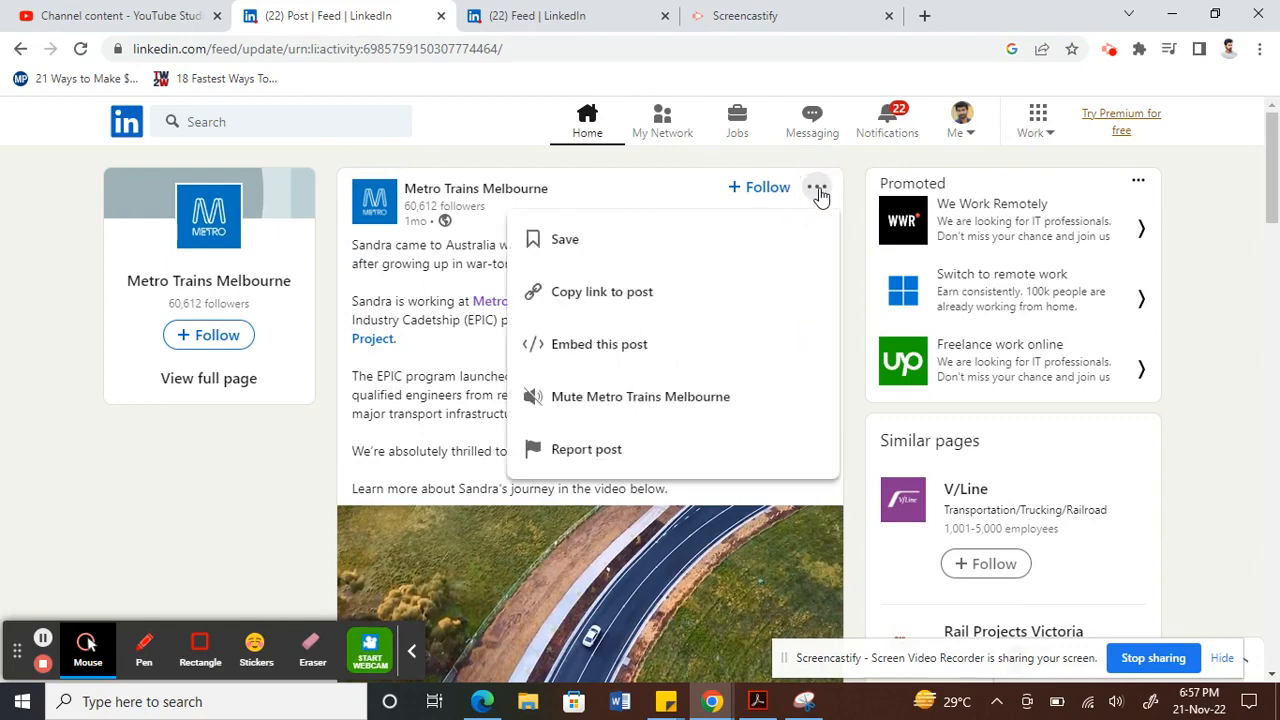
mouse_move(600, 292)
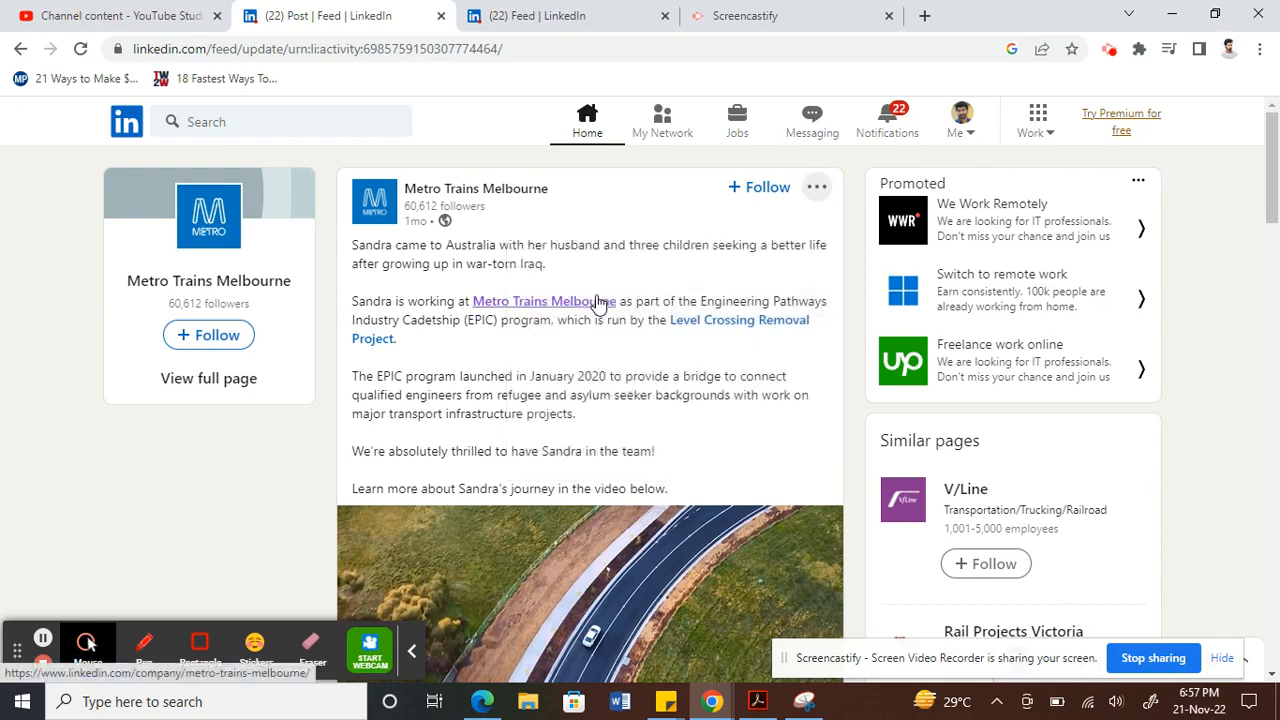
mouse_move(660, 264)
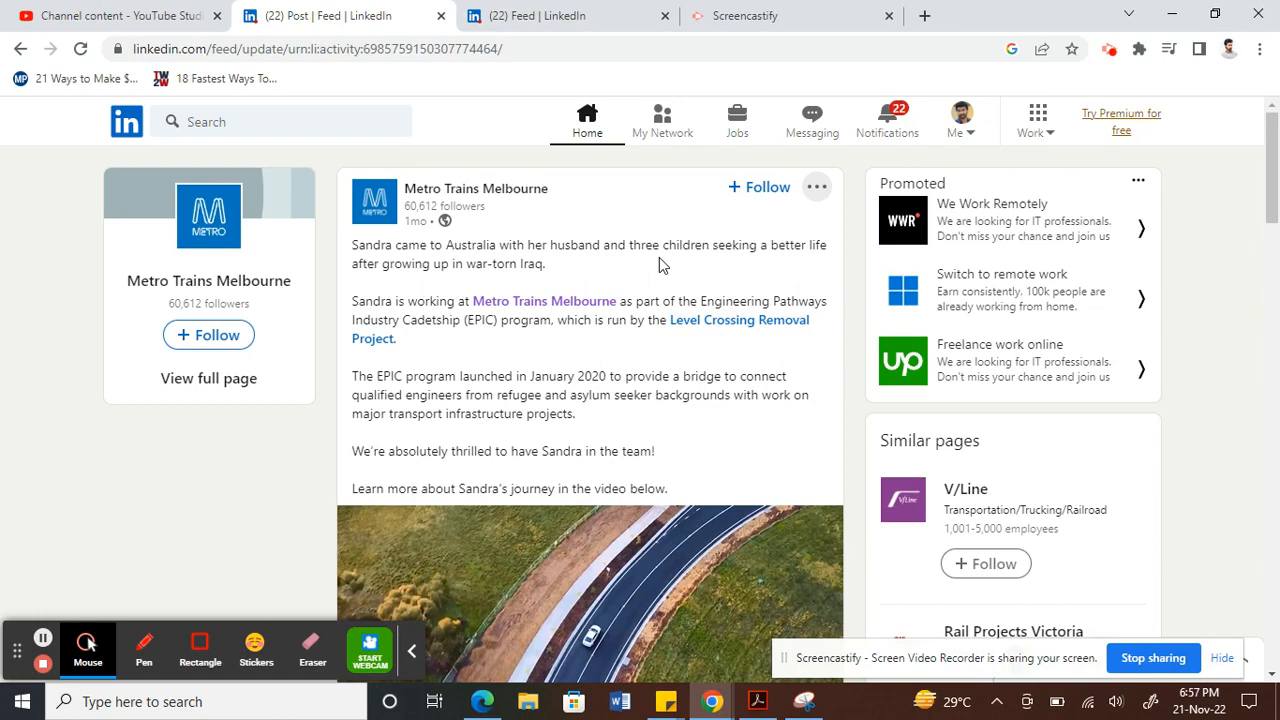
mouse_move(628, 300)
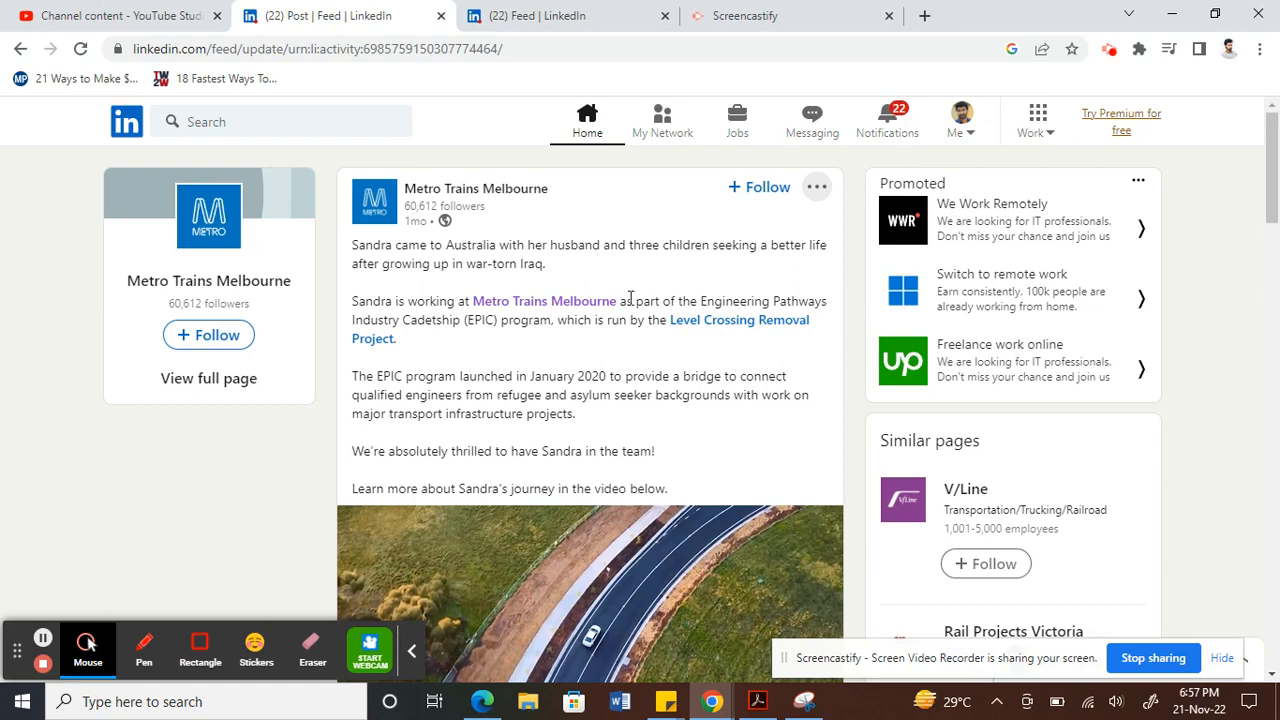
mouse_move(596, 372)
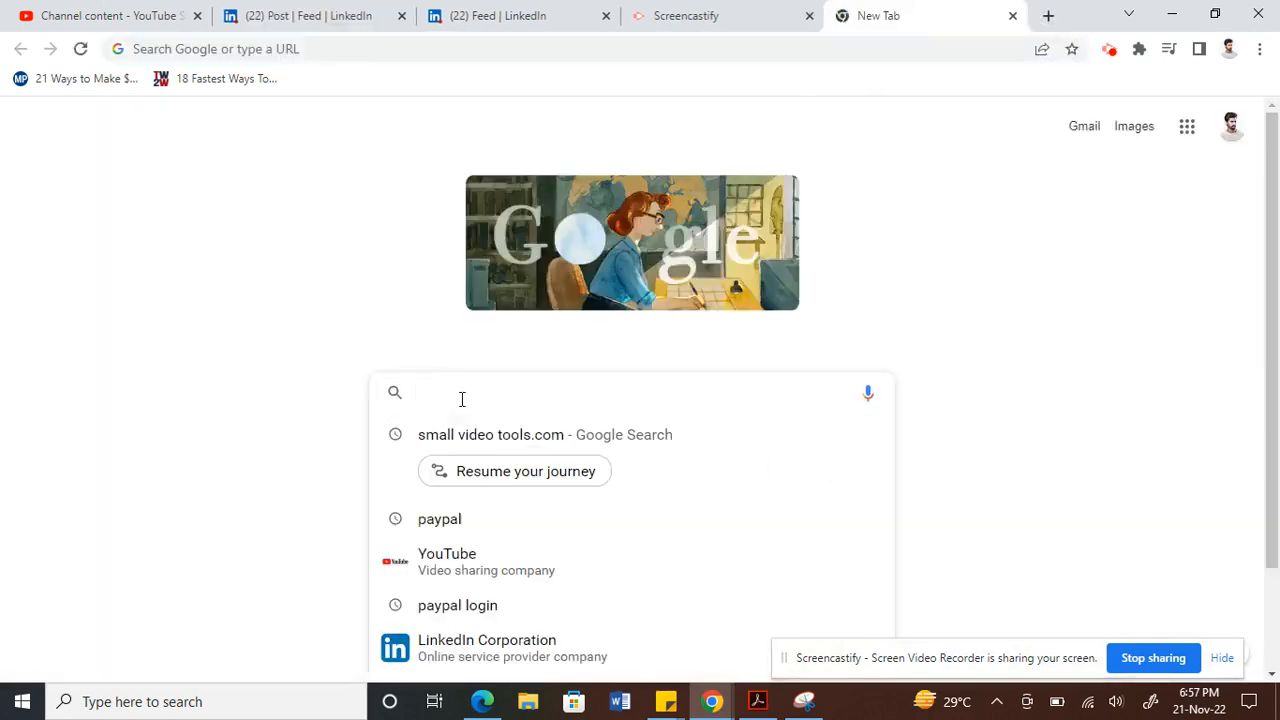
Load smallvideotools.com in a new tab after correcting the mistyped address
text(smallvideotool.)
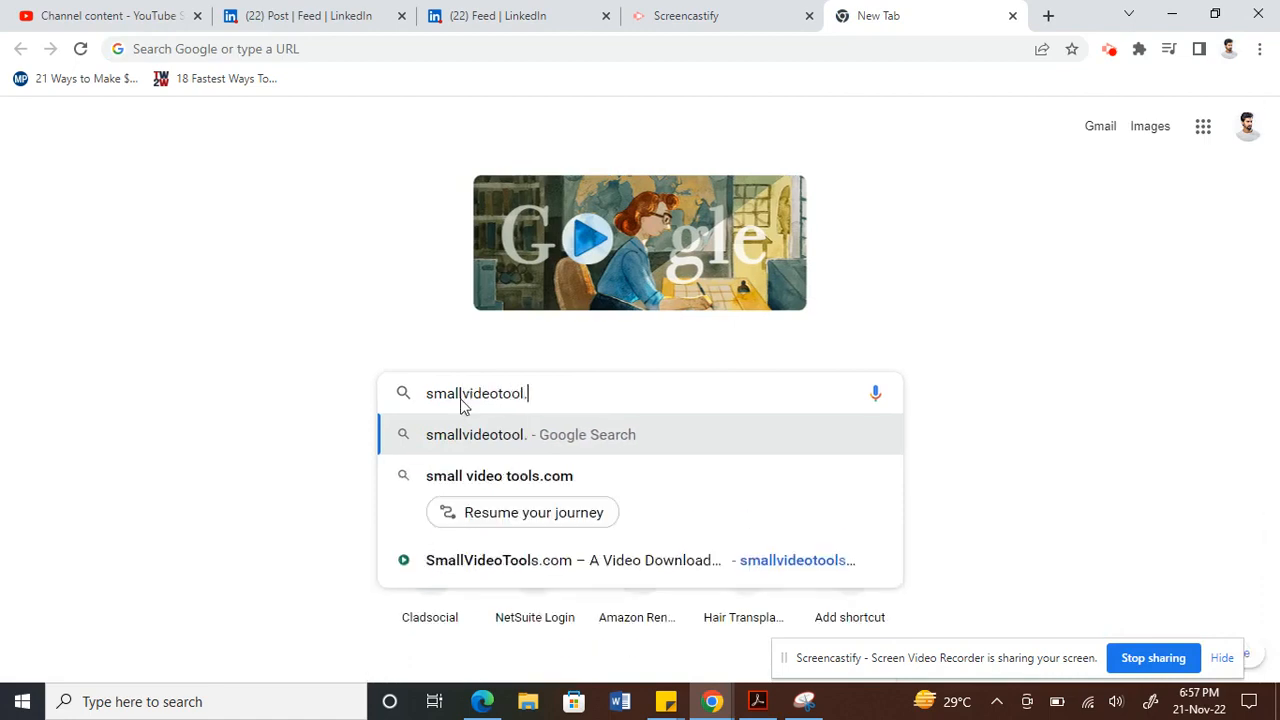
text(com)
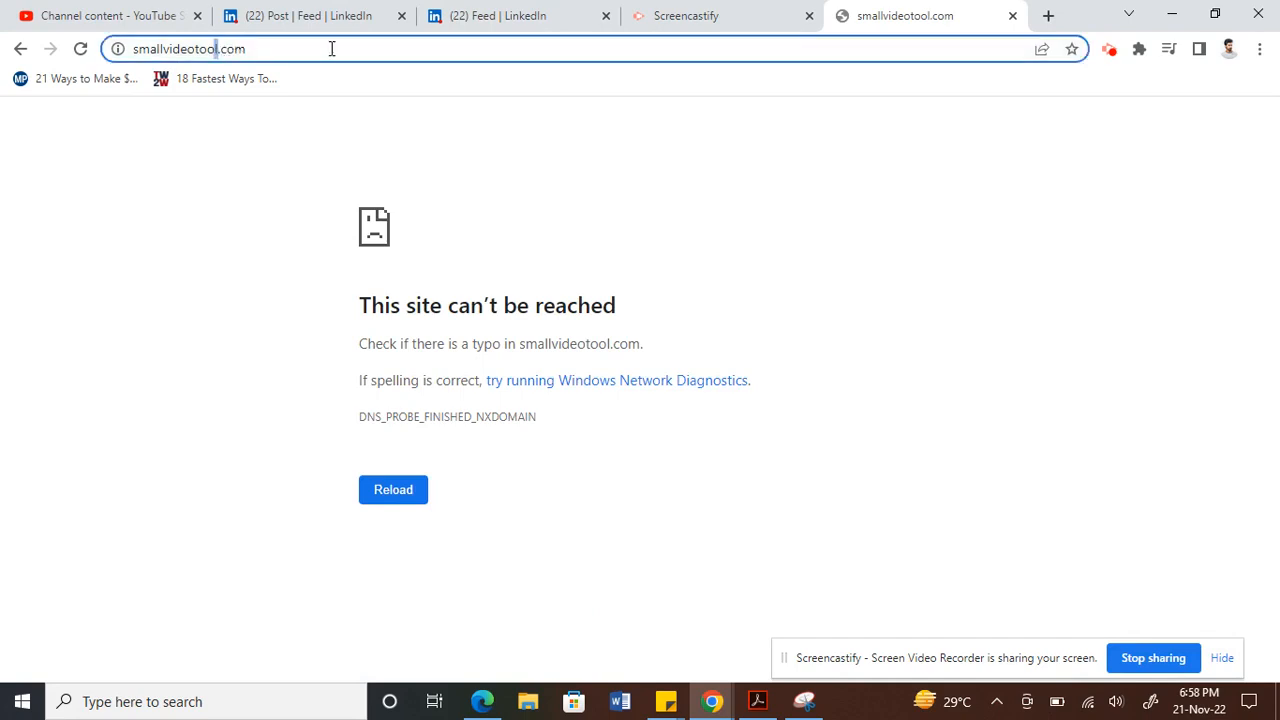
text(s)
key(Enter)
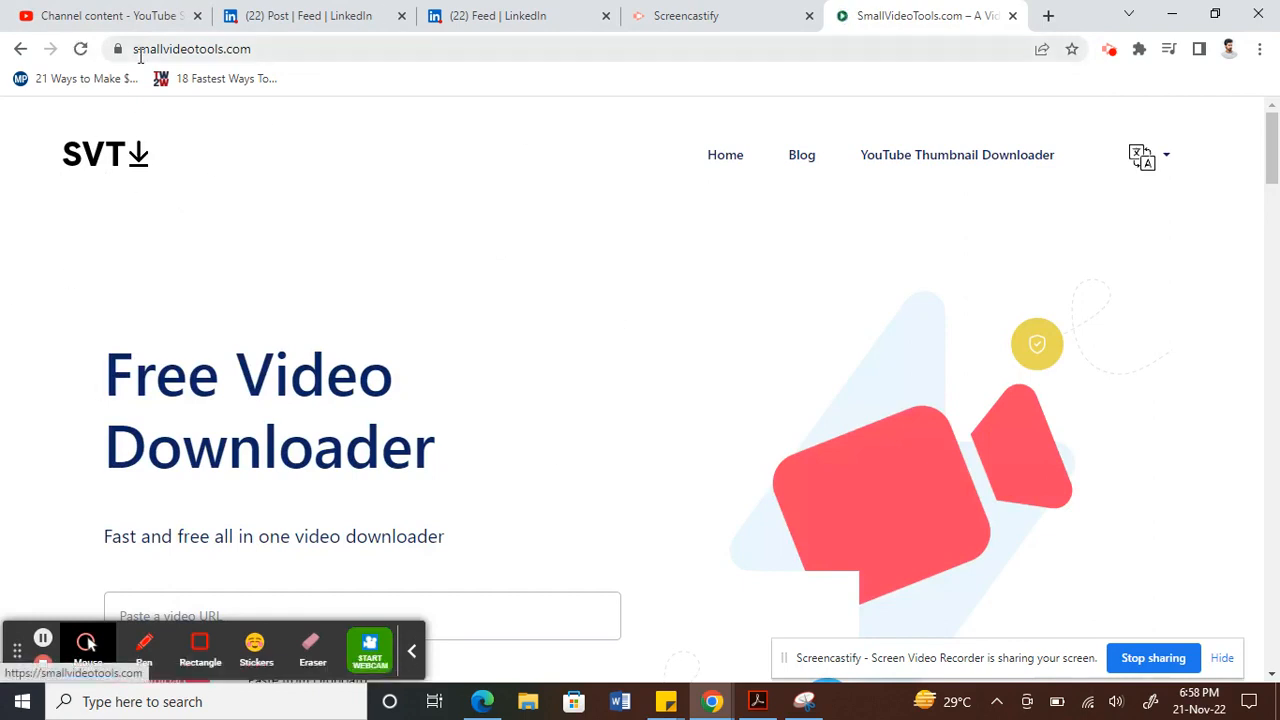
mouse_move(324, 76)
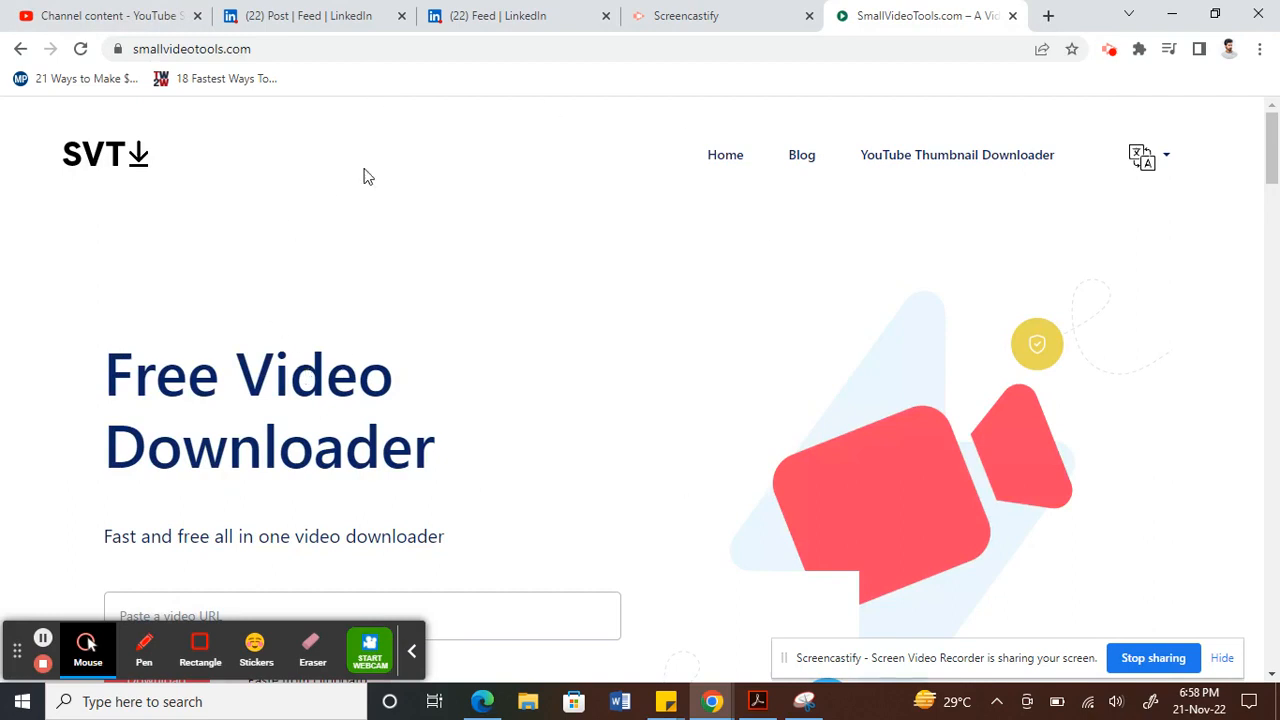
mouse_move(418, 332)
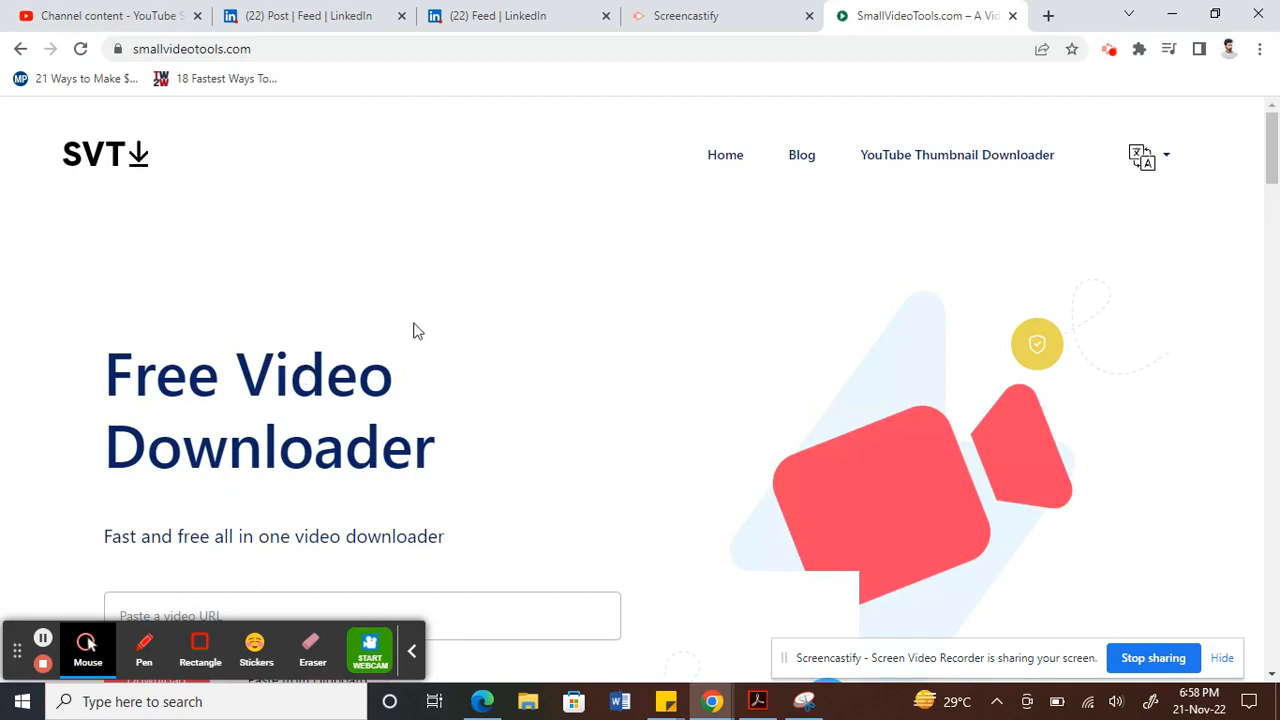
Paste the LinkedIn post link into the video URL box and submit it for download
scroll(down, 3)
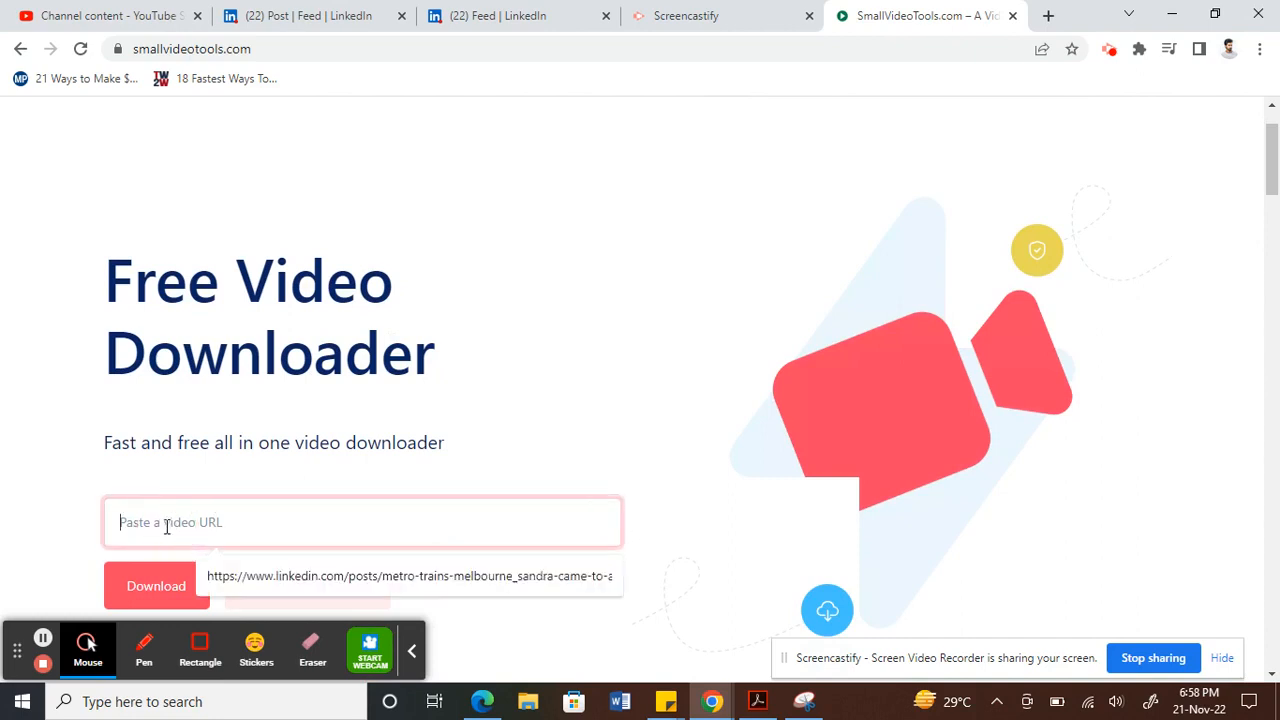
click(364, 522)
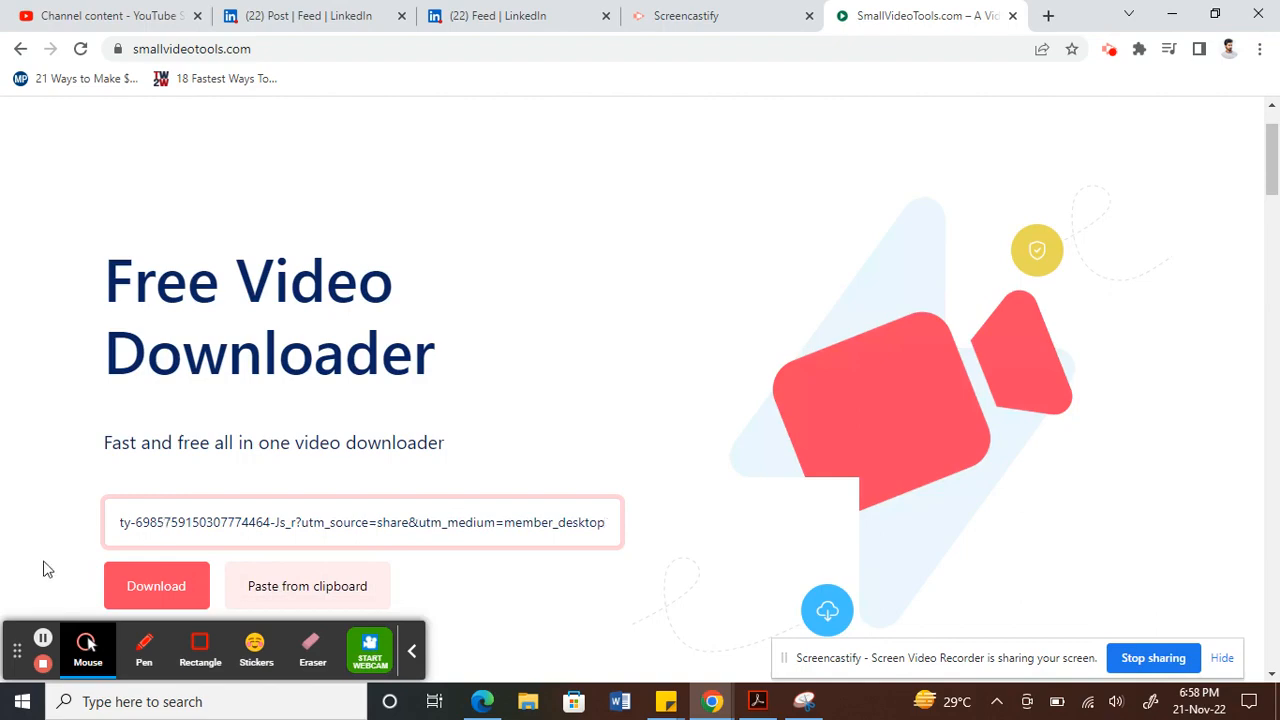
click(156, 584)
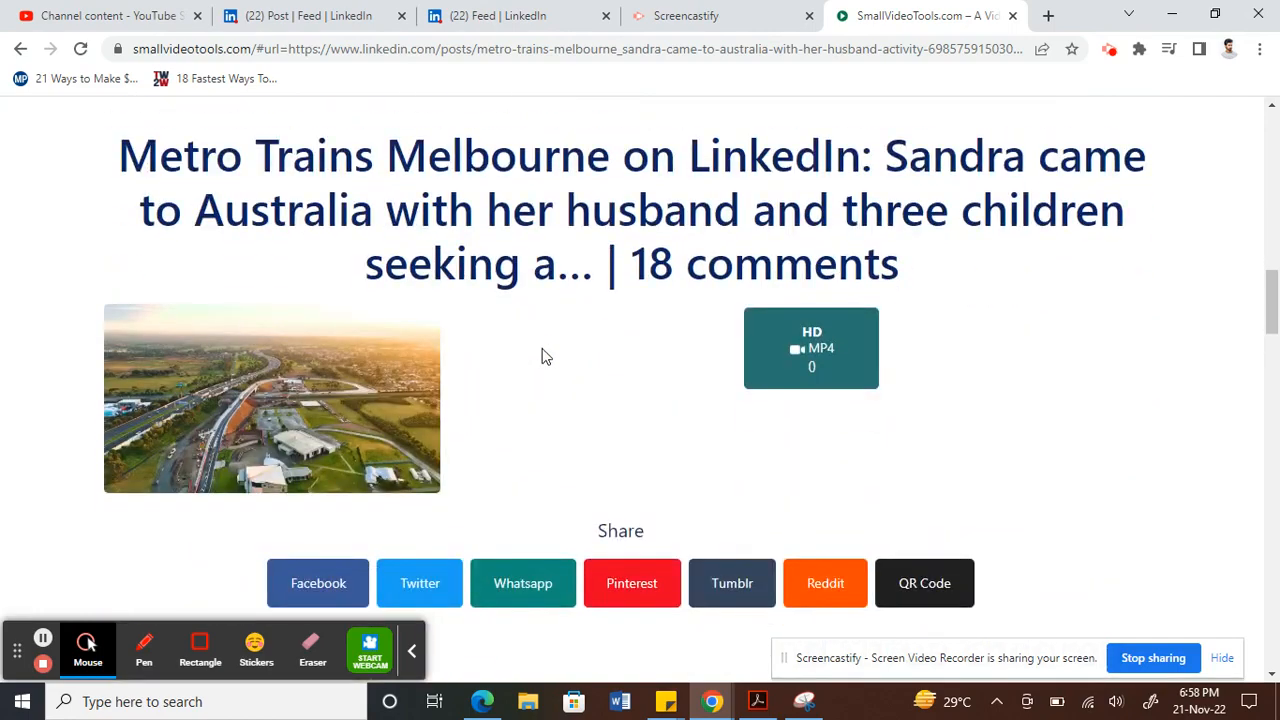
mouse_move(548, 424)
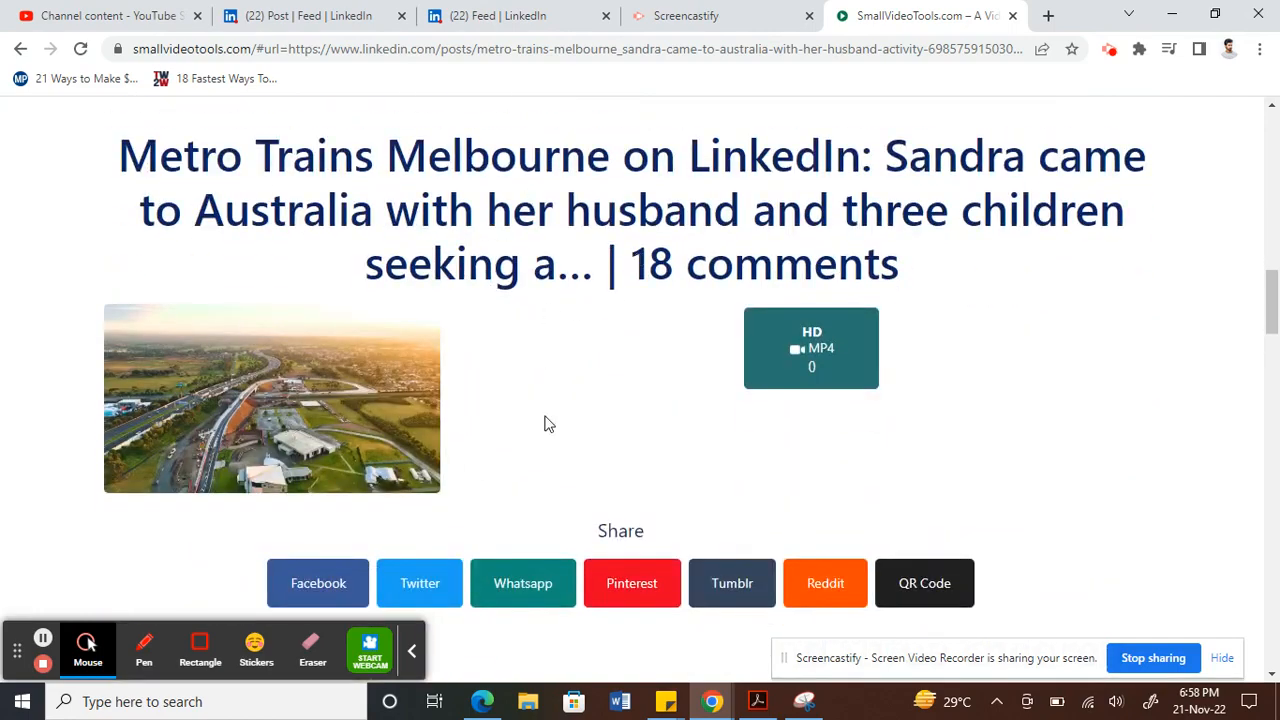
mouse_move(832, 374)
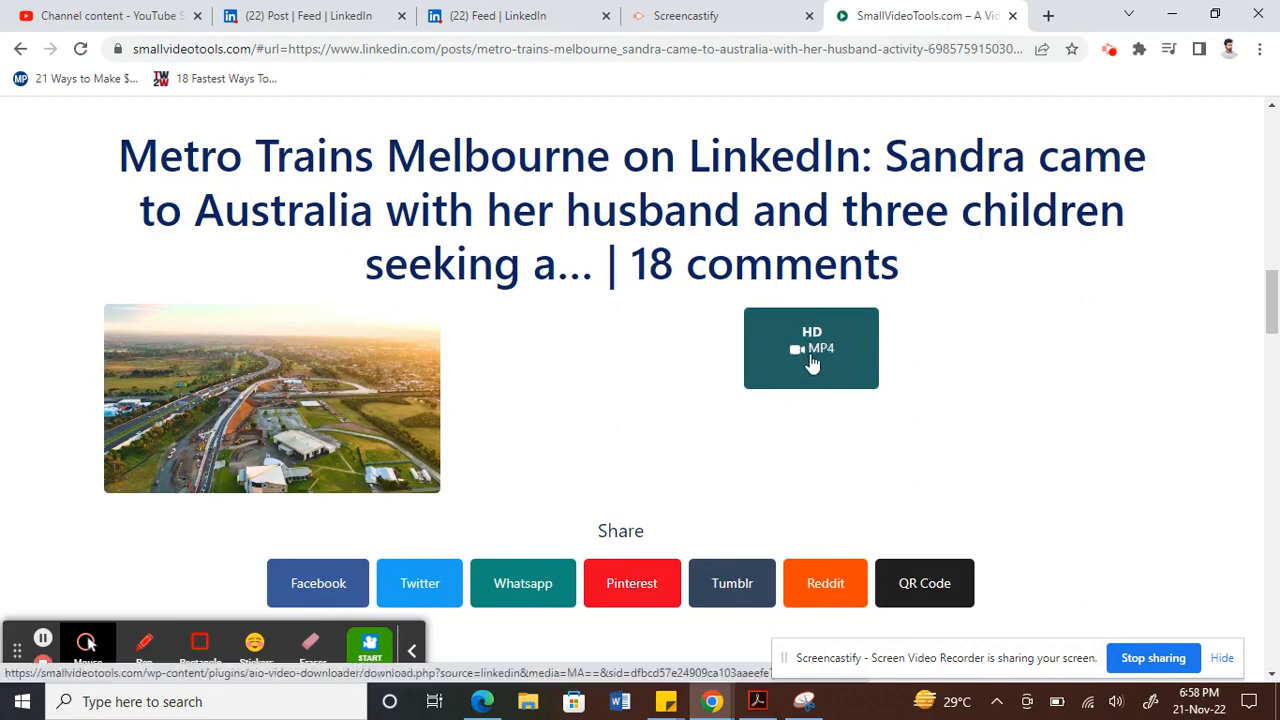
Choose the HD MP4 version of the Metro Trains video to download
click(812, 348)
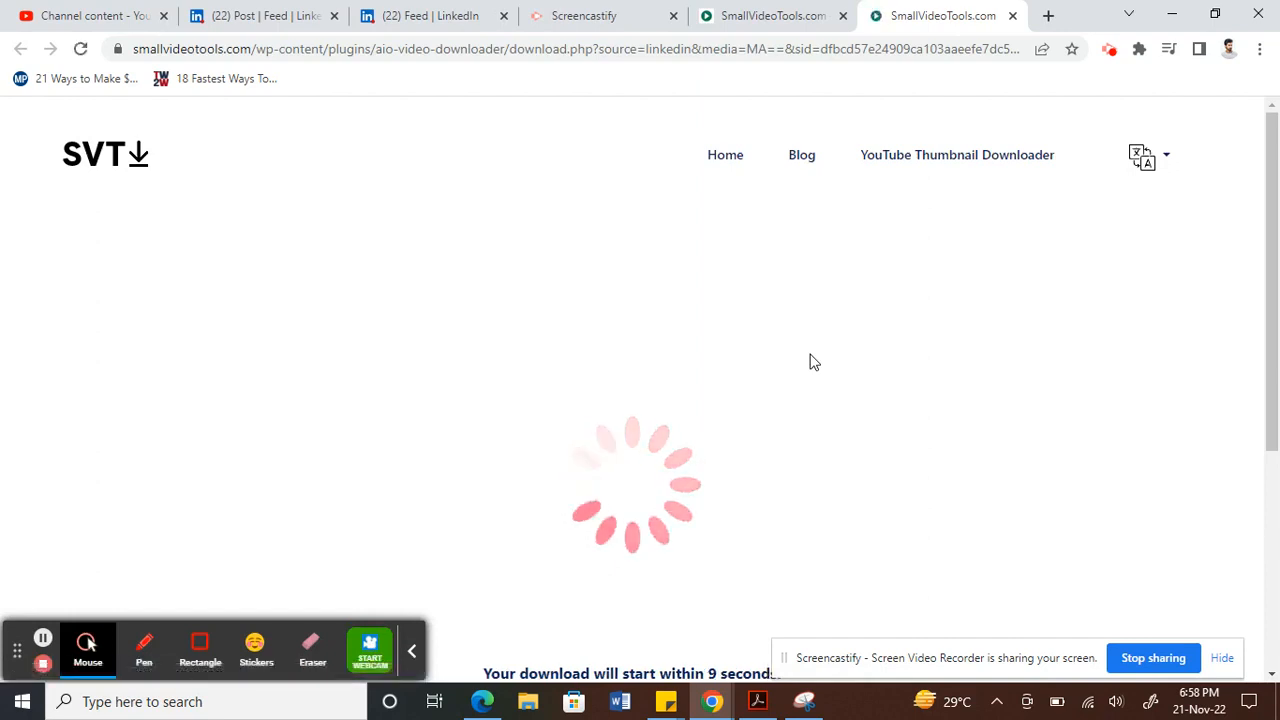
mouse_move(924, 364)
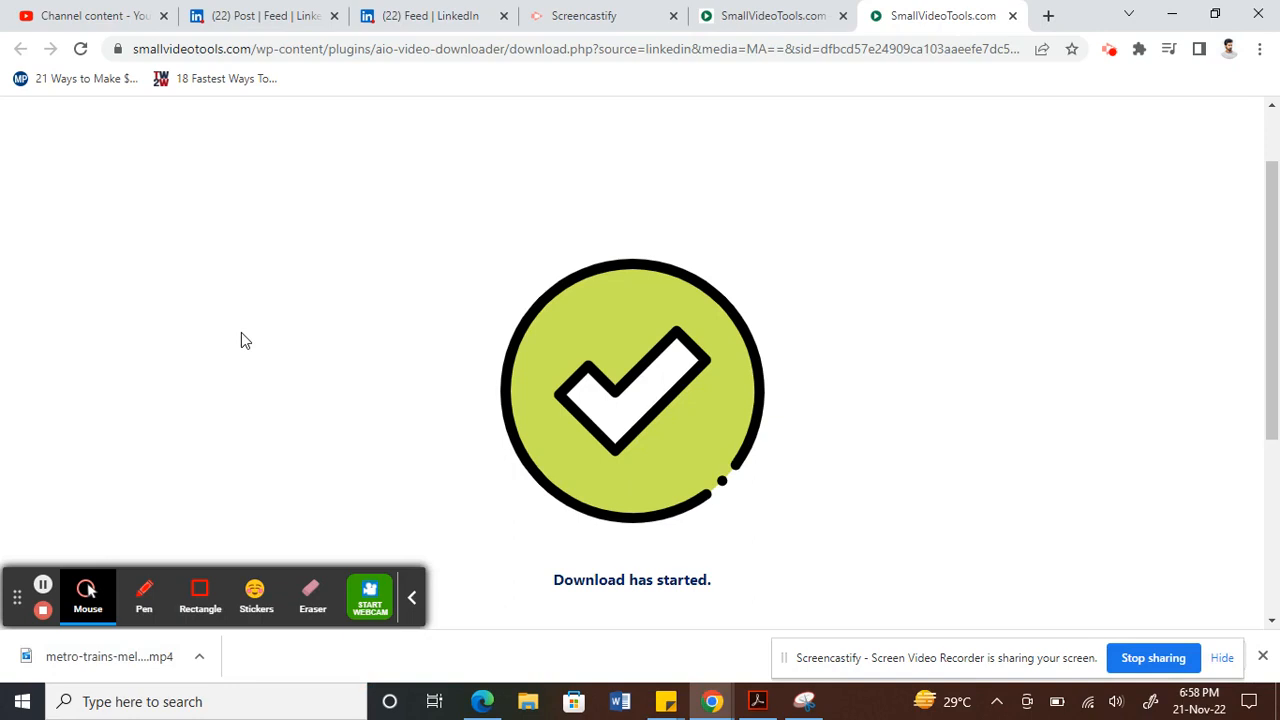
mouse_move(44, 610)
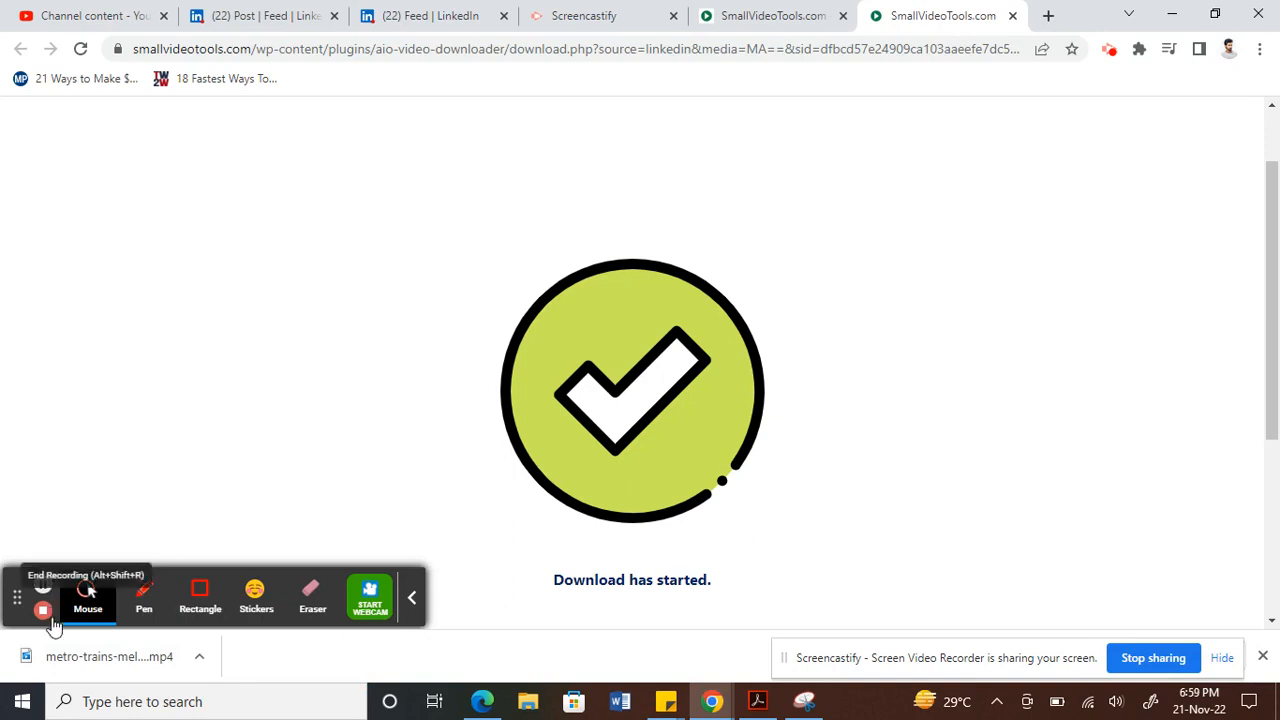